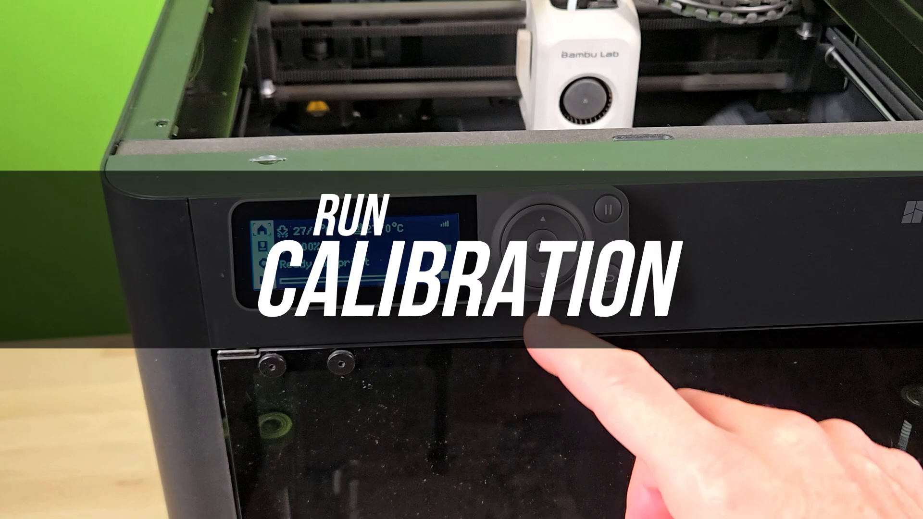
- Open the settings list showing Firmware 01.06.01.00, Accessories, Calibration and Auto-Sleep
left_click(540, 246)
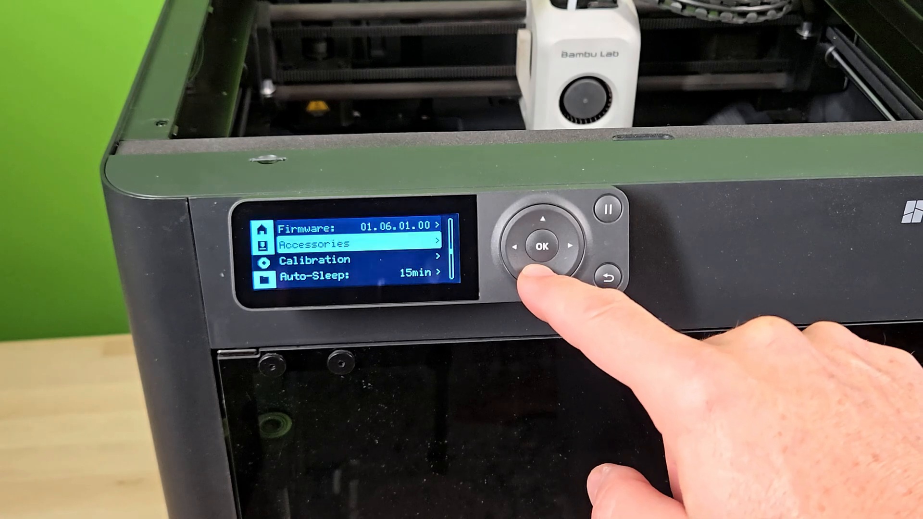
- Select Calibration and confirm Yes on the 26-minute prompt to begin auto-calibrating
left_click(540, 246)
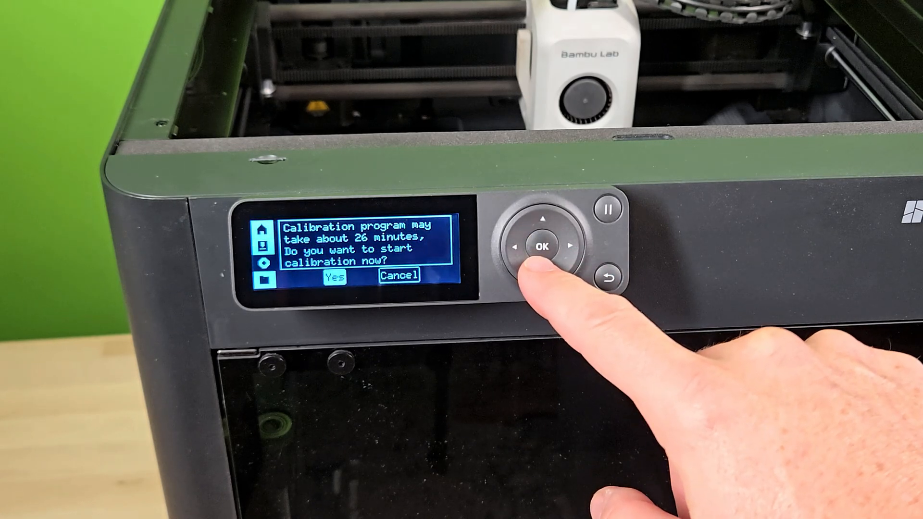
left_click(540, 245)
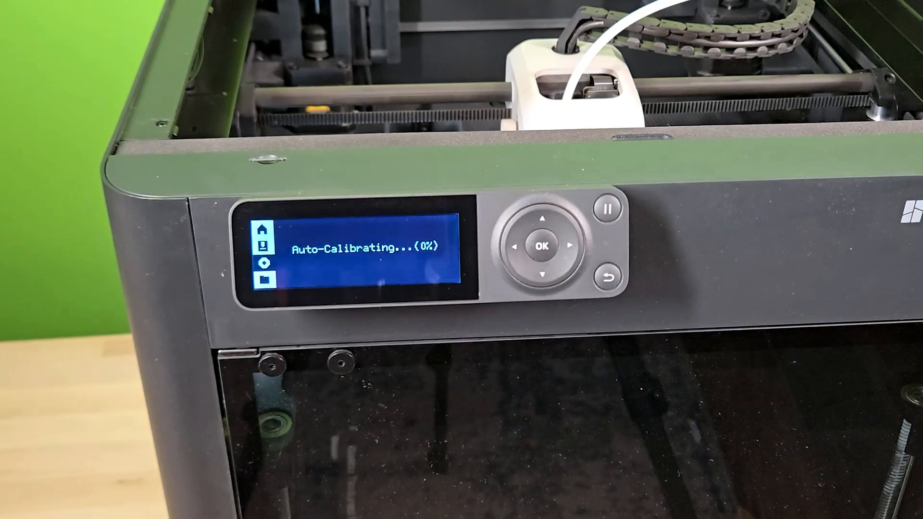